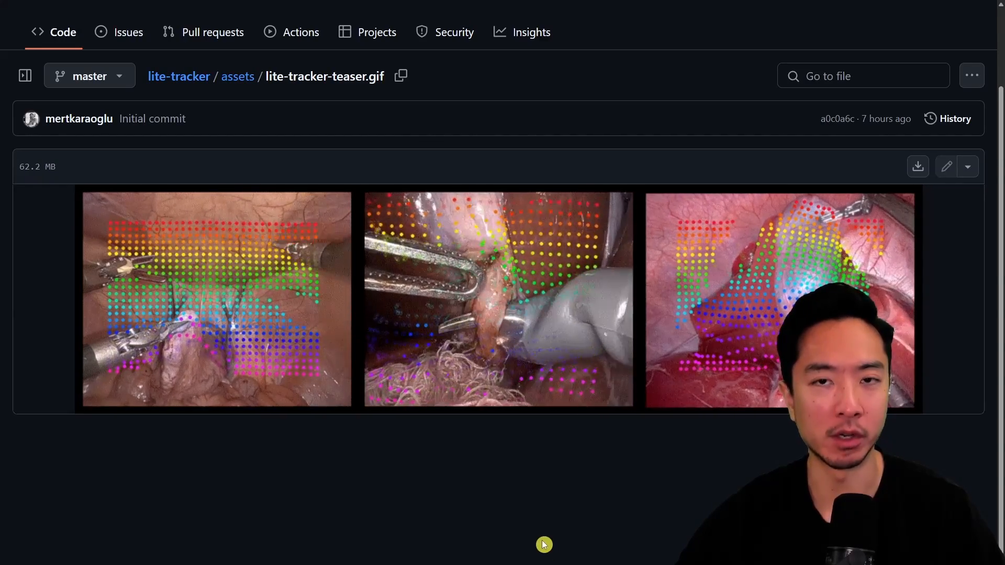
{"action": "mouse_move", "coordinate": [420, 511]}
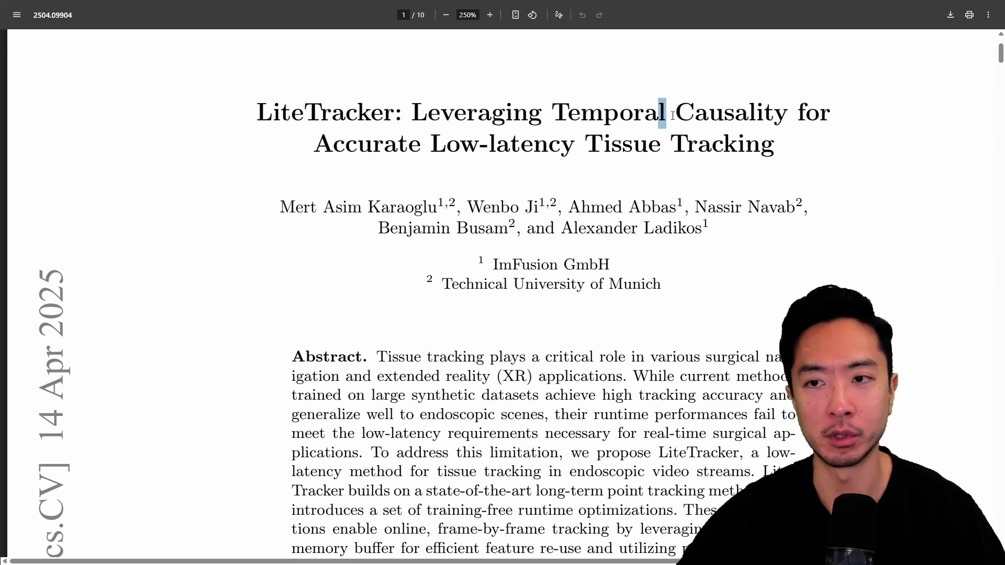
Highlight the low-latency tissue-tracking wording in the title and move down to the abstract
{"action": "left_click_drag", "start_coordinate": [661, 112], "coordinate": [777, 144]}
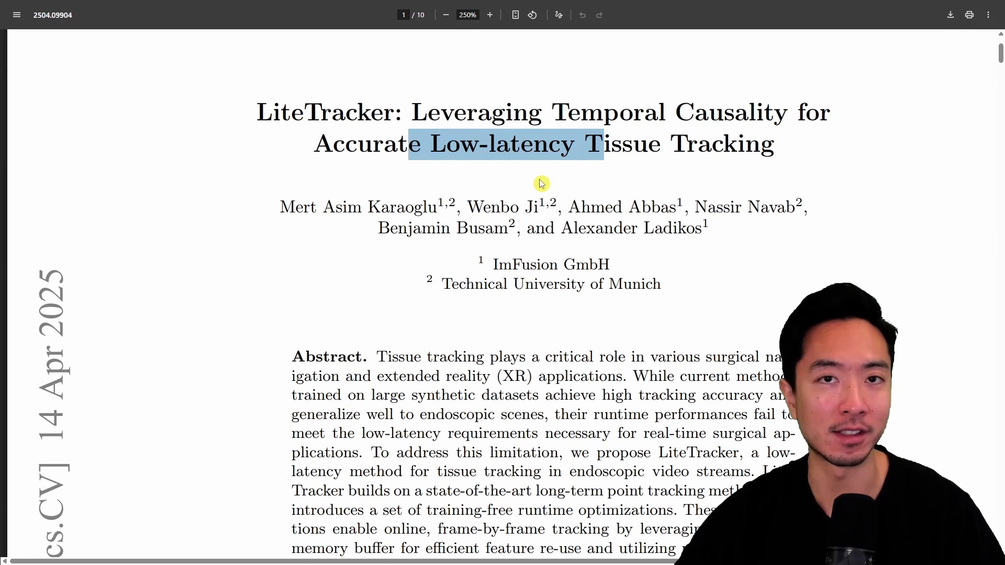
{"action": "scroll", "scroll_direction": "down", "scroll_amount": 3}
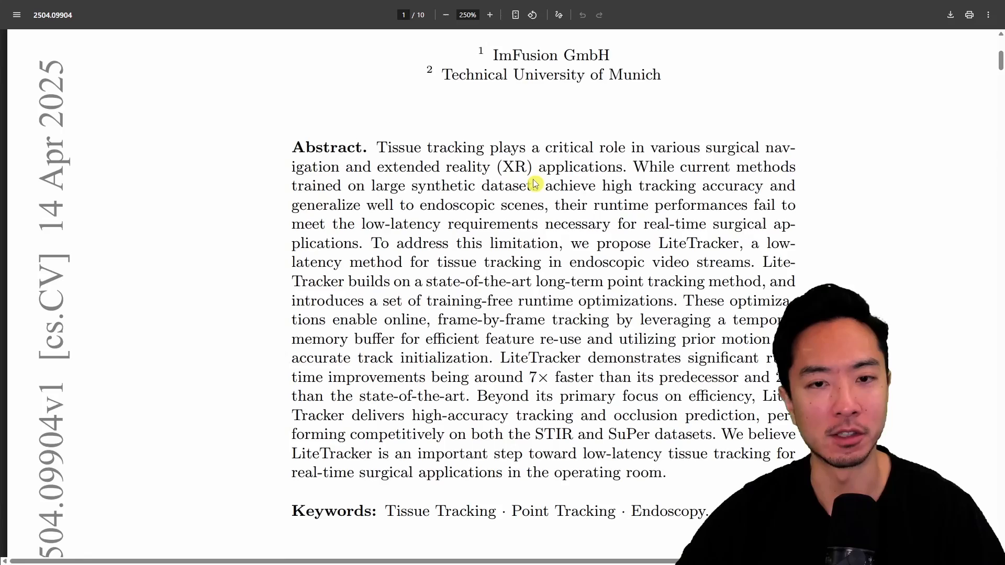
Bring Fig. 1's latency vs. Average Jaccard chart on page 2 into view, then continue toward the Methodology section
{"action": "scroll", "scroll_direction": "down", "scroll_amount": 3}
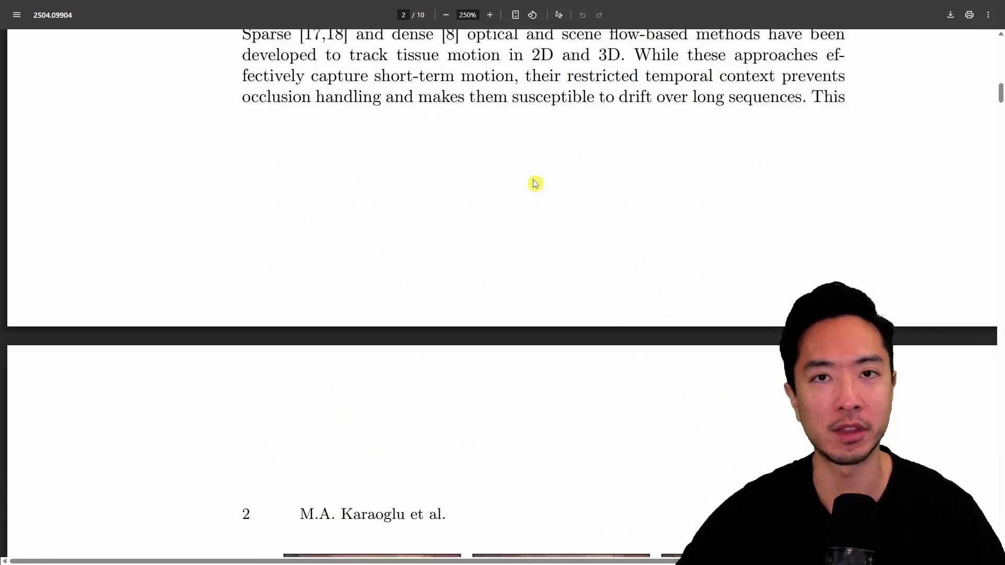
{"action": "scroll", "scroll_direction": "down", "scroll_amount": 3}
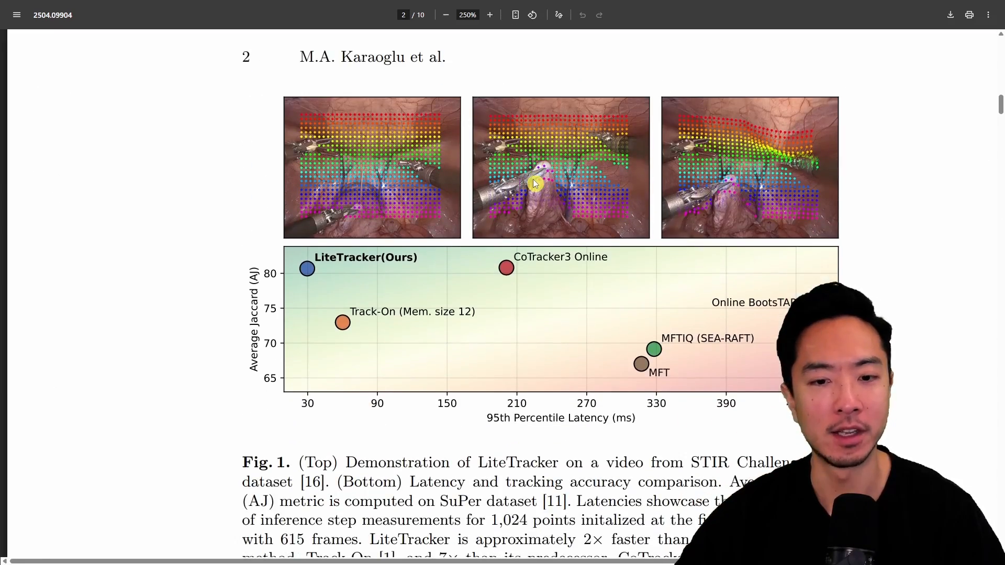
{"action": "scroll", "scroll_direction": "up", "scroll_amount": 3}
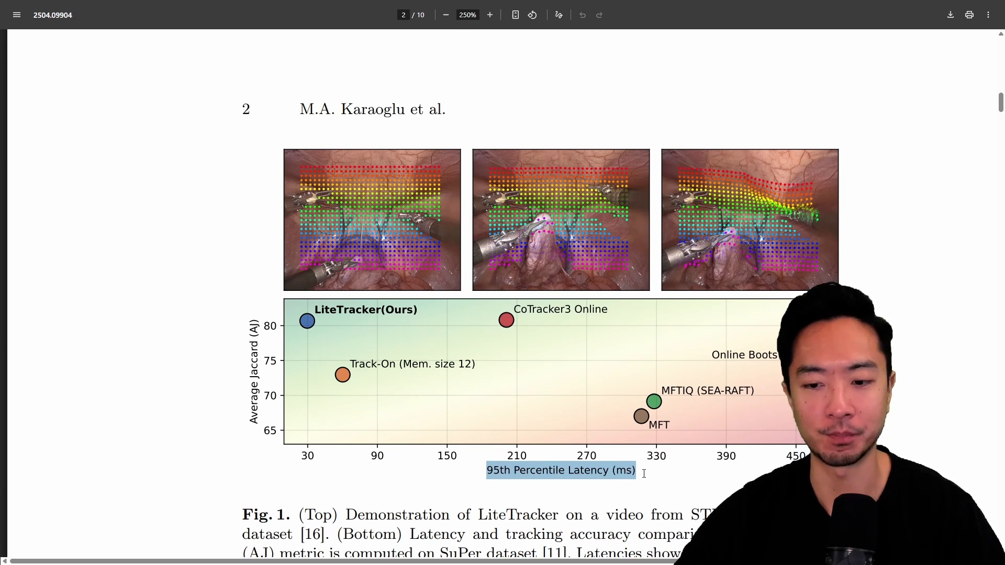
{"action": "mouse_move", "coordinate": [377, 352]}
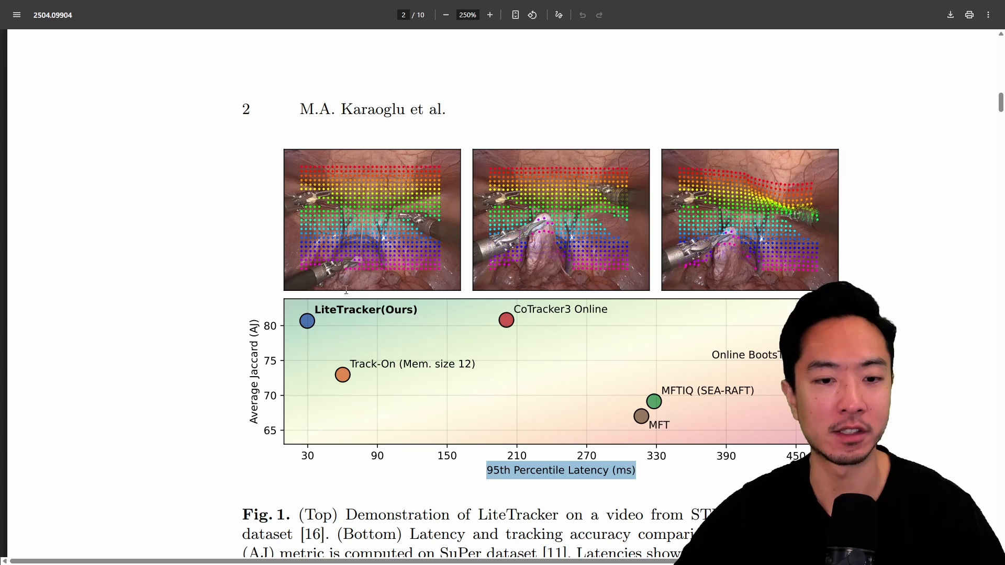
{"action": "mouse_move", "coordinate": [322, 366]}
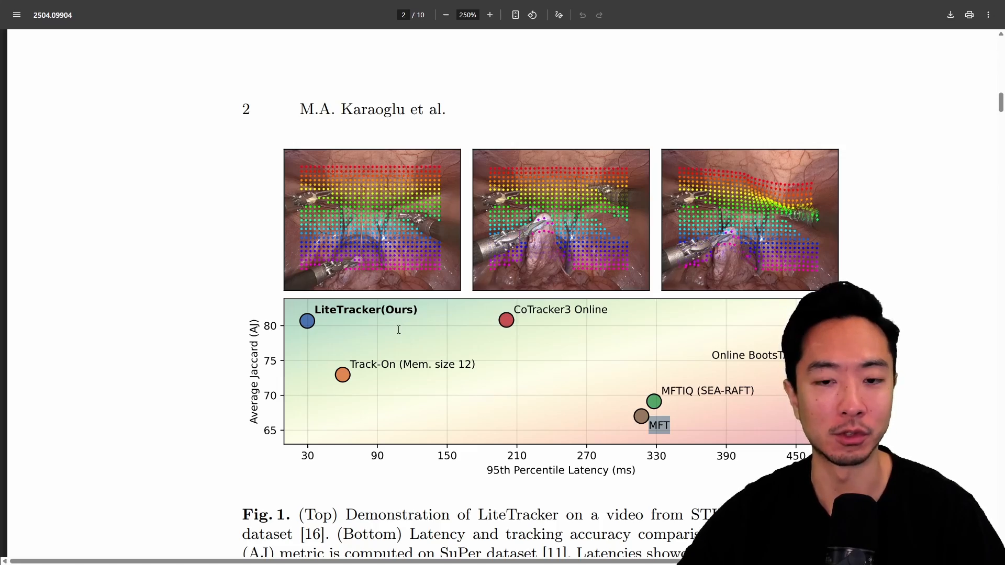
{"action": "scroll", "scroll_direction": "down", "scroll_amount": 3}
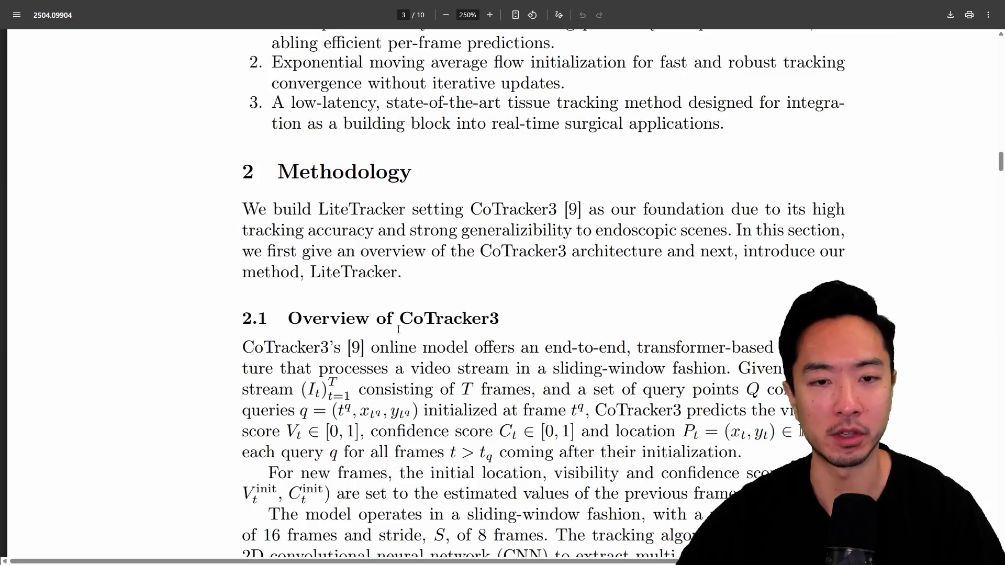
Reach the Fig. 2 LiteTracker architecture diagram on page 4 and highlight its Encoder CNN block label
{"action": "scroll", "scroll_direction": "down", "scroll_amount": 3}
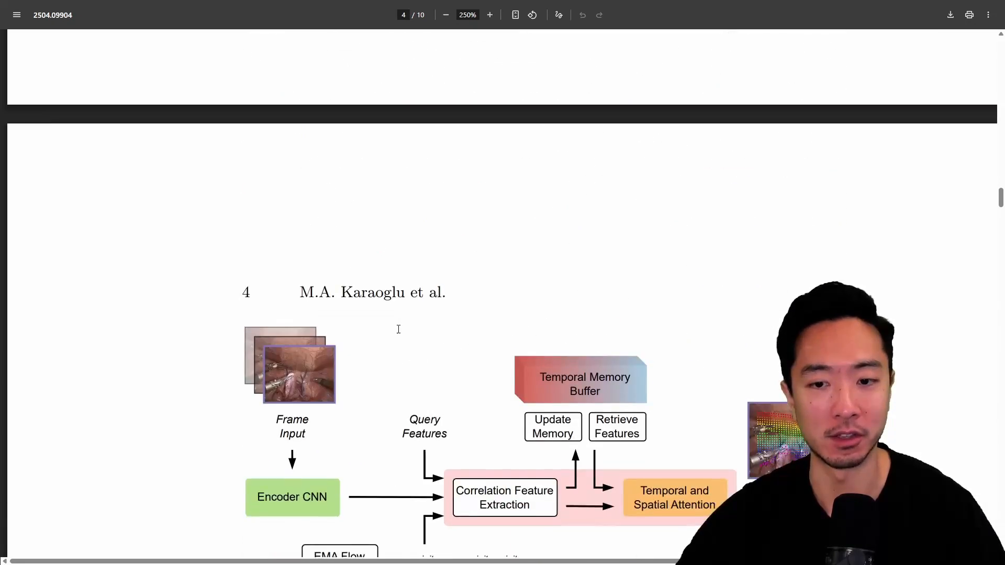
{"action": "scroll", "scroll_direction": "down", "scroll_amount": 3}
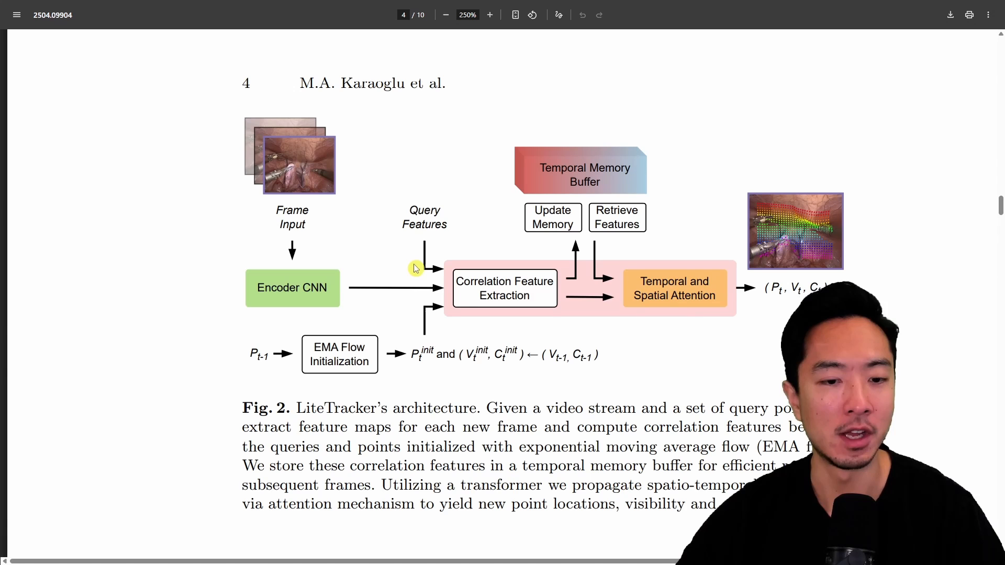
{"action": "mouse_move", "coordinate": [308, 254]}
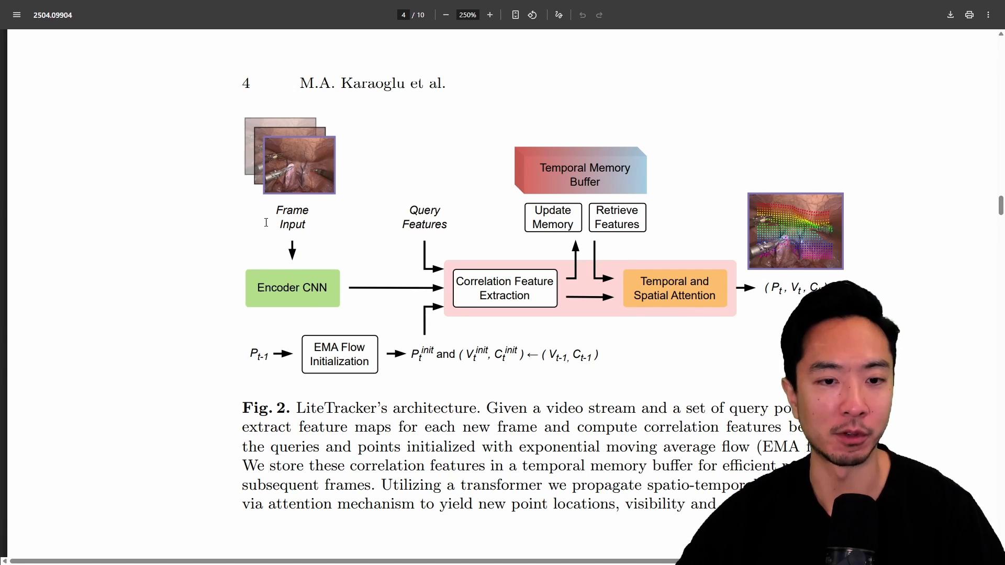
{"action": "double_click", "coordinate": [293, 288]}
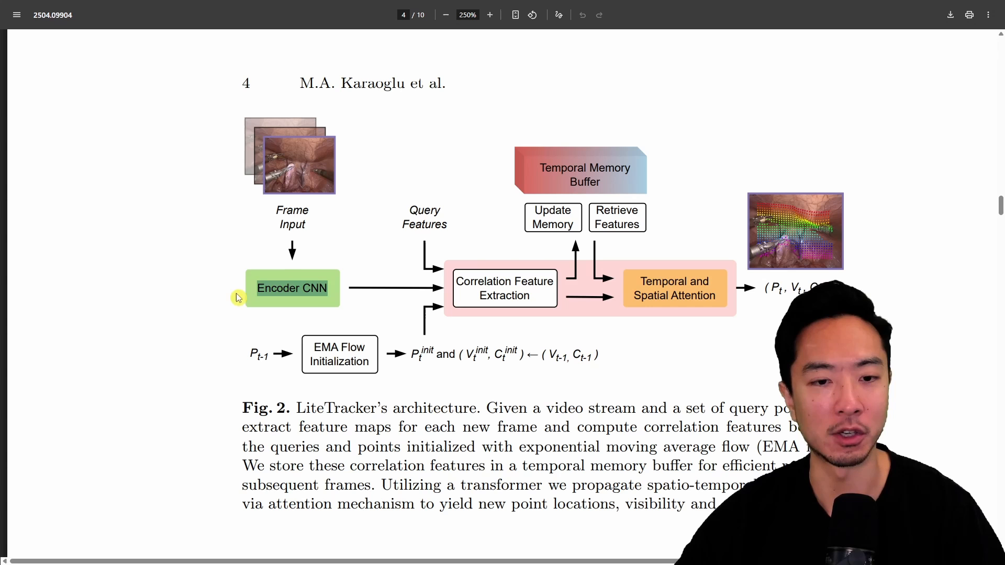
{"action": "double_click", "coordinate": [425, 225]}
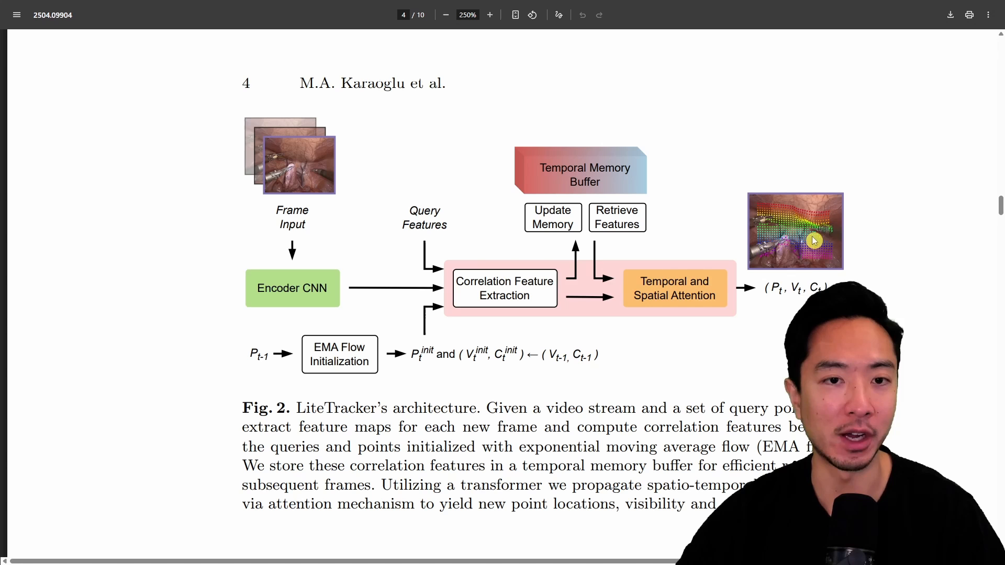
Zoom the architecture diagram from 250% to 488% to examine the memory buffer and attention blocks
{"action": "left_click", "coordinate": [490, 14]}
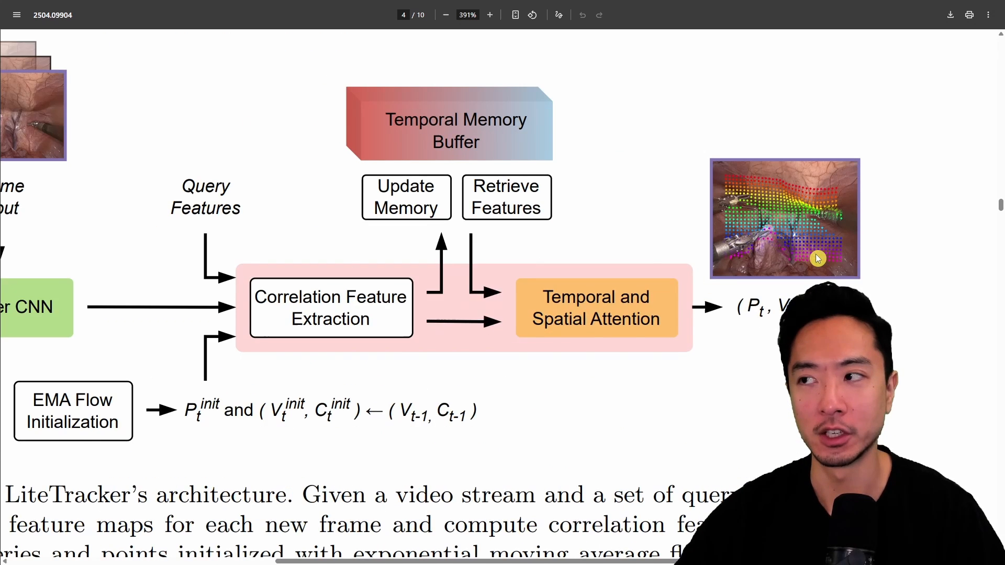
{"action": "left_click", "coordinate": [490, 15]}
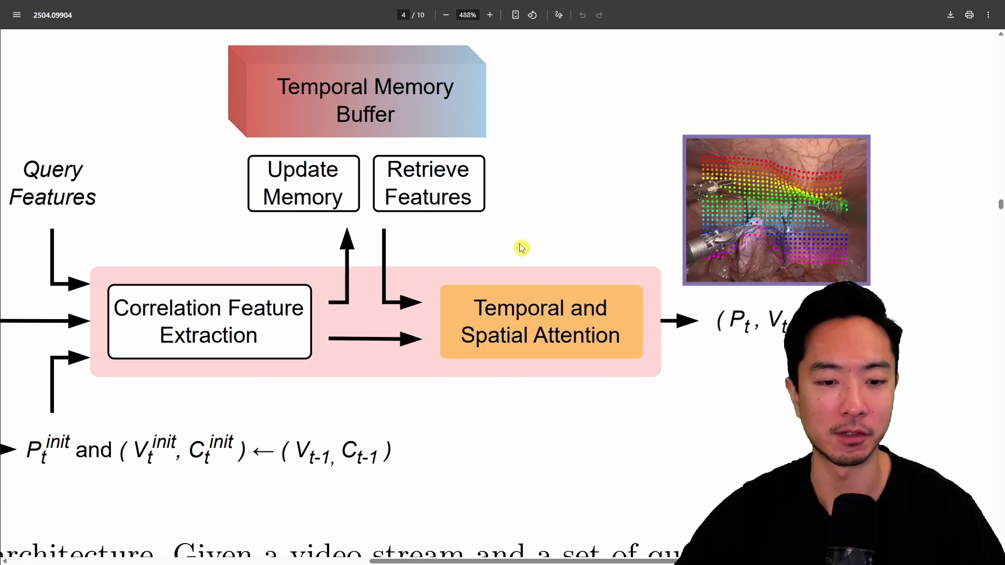
{"action": "left_click", "coordinate": [443, 15]}
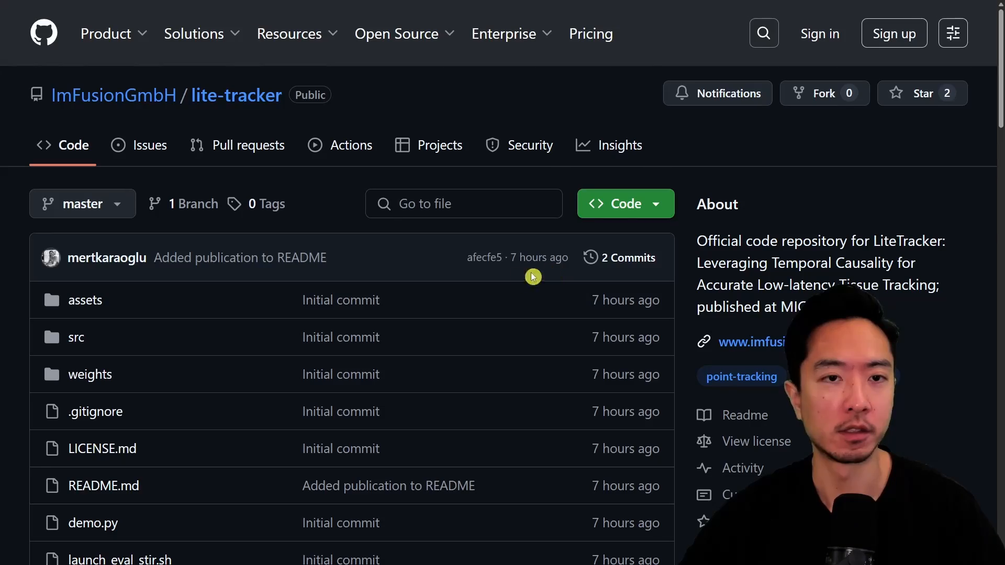
{"action": "mouse_move", "coordinate": [209, 112]}
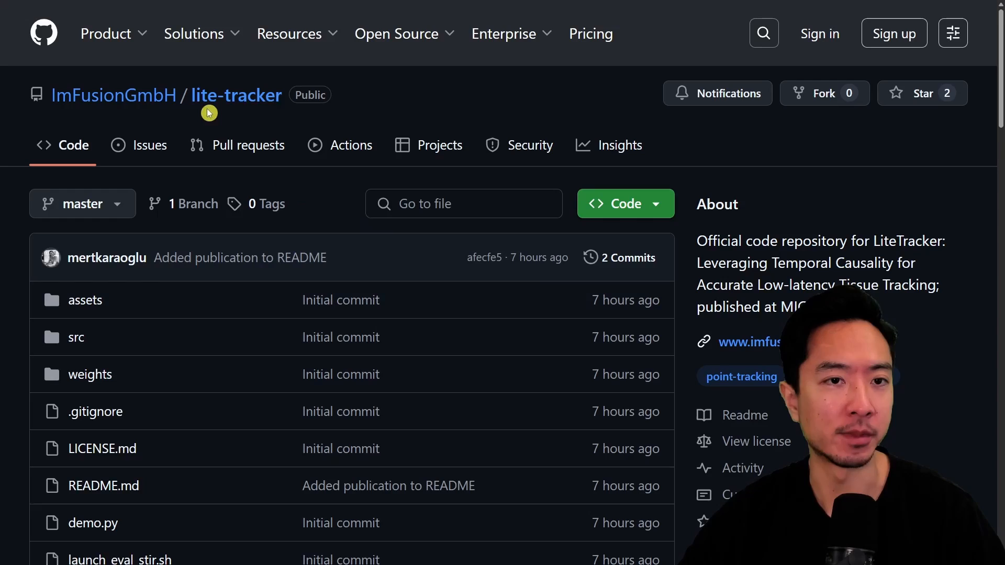
Browse the lite-tracker README down through its Getting Started and Inference and Evaluation sections
{"action": "scroll", "scroll_direction": "down", "scroll_amount": 3}
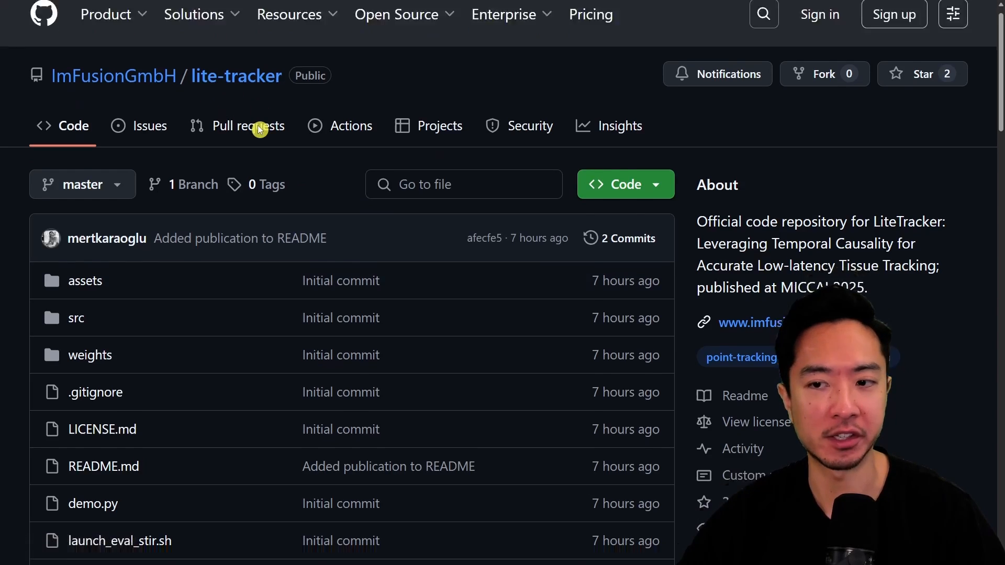
{"action": "scroll", "scroll_direction": "down", "scroll_amount": 3}
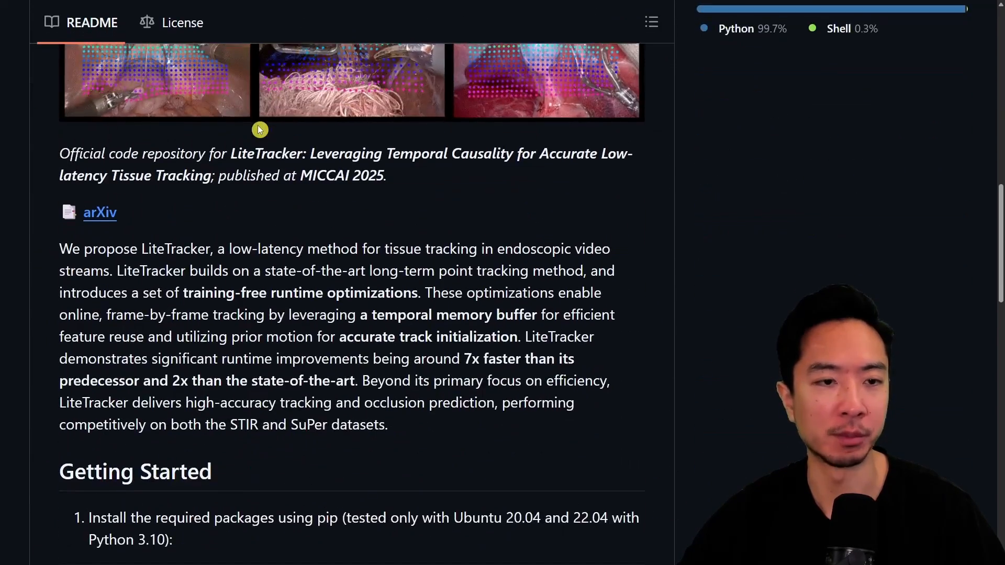
{"action": "scroll", "scroll_direction": "down", "scroll_amount": 3}
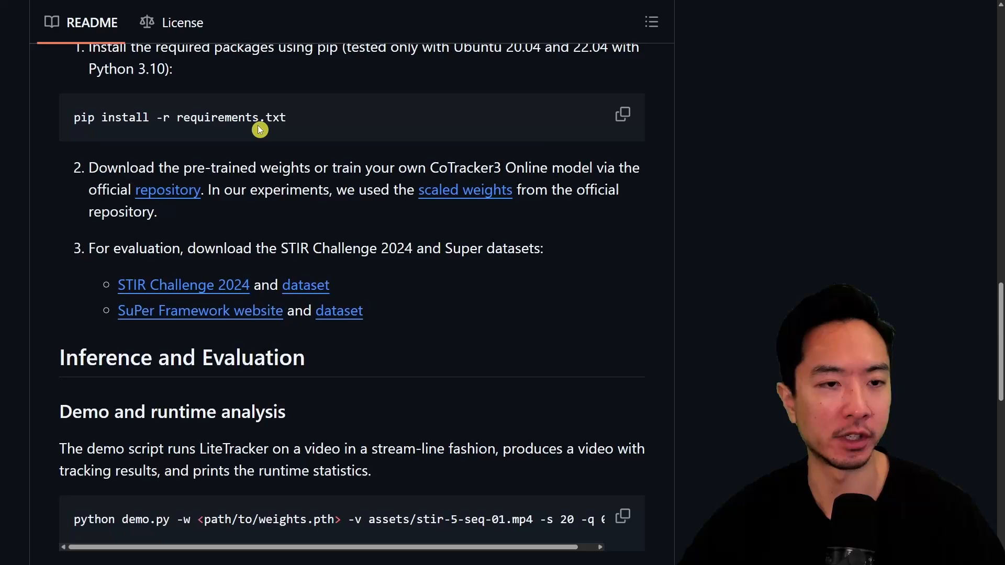
{"action": "scroll", "scroll_direction": "down", "scroll_amount": 3}
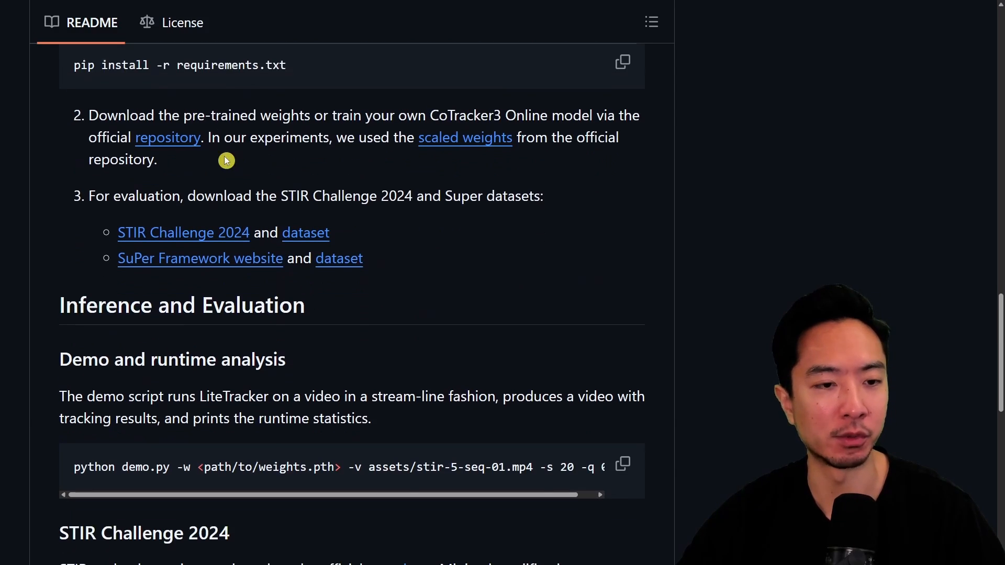
{"action": "scroll", "scroll_direction": "down", "scroll_amount": 3}
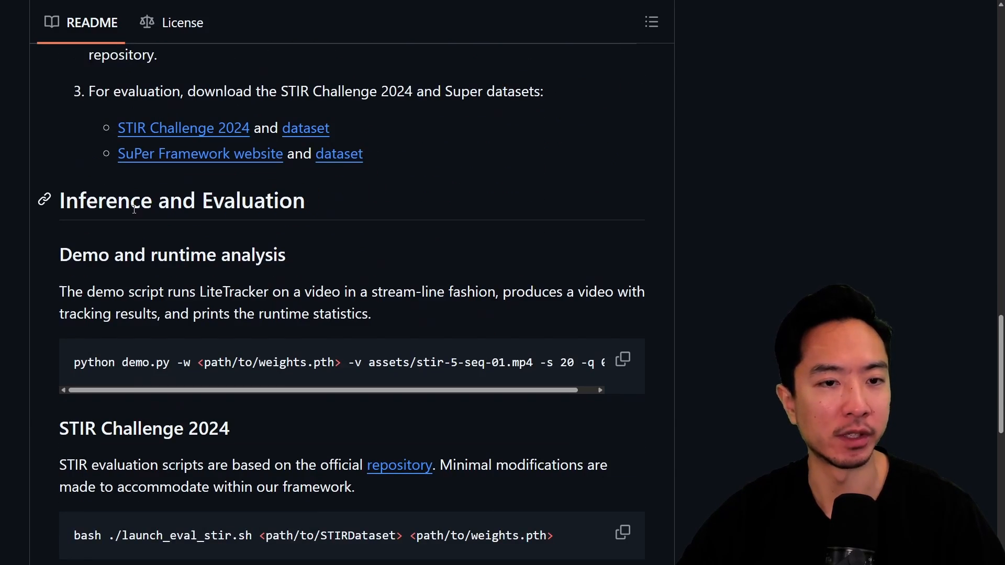
{"action": "scroll", "scroll_direction": "down", "scroll_amount": 3}
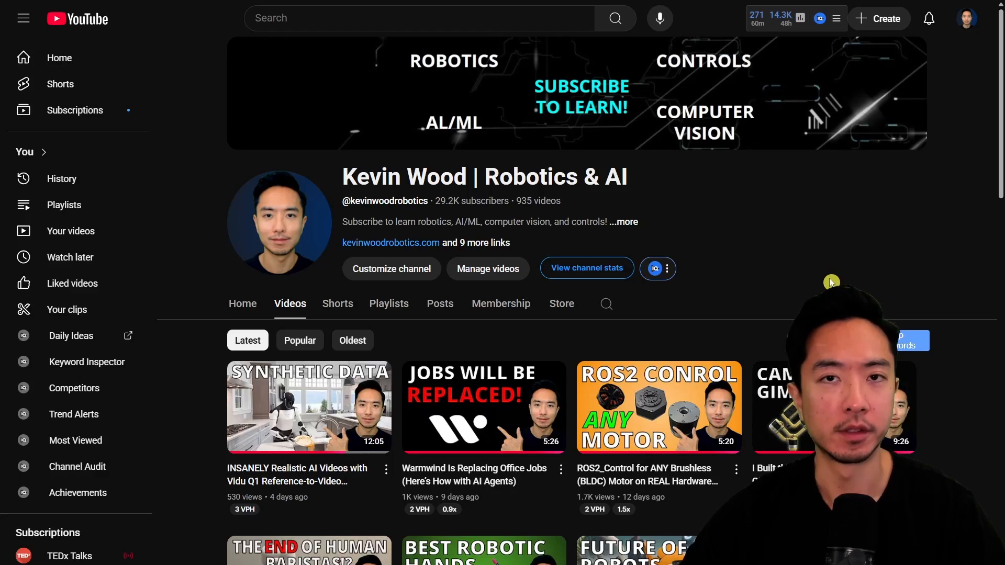
Browse the channel's video grid down to its older ROS 2, OpenCV and ODrive tutorial uploads
{"action": "scroll", "scroll_direction": "down", "scroll_amount": 3}
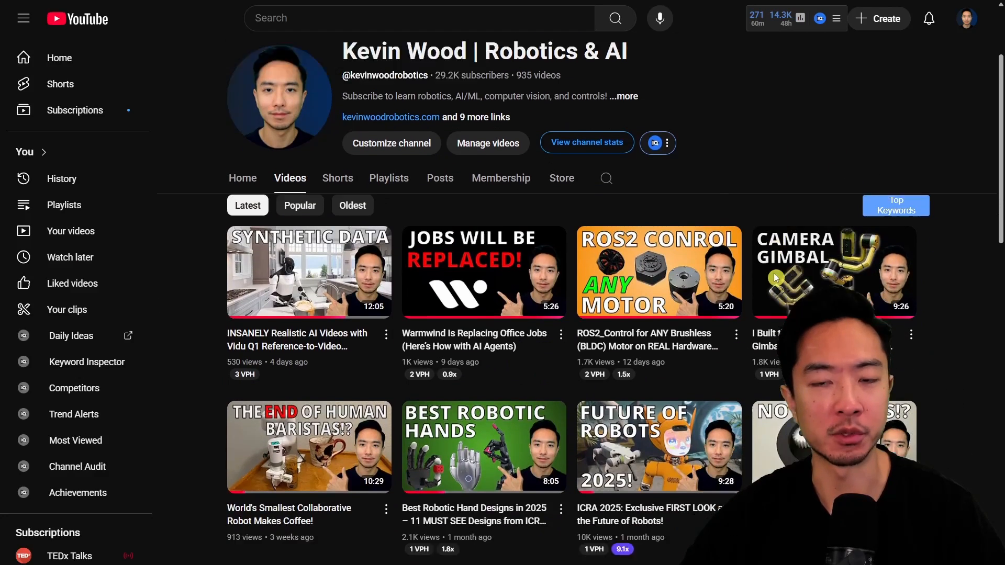
{"action": "scroll", "scroll_direction": "down", "scroll_amount": 3}
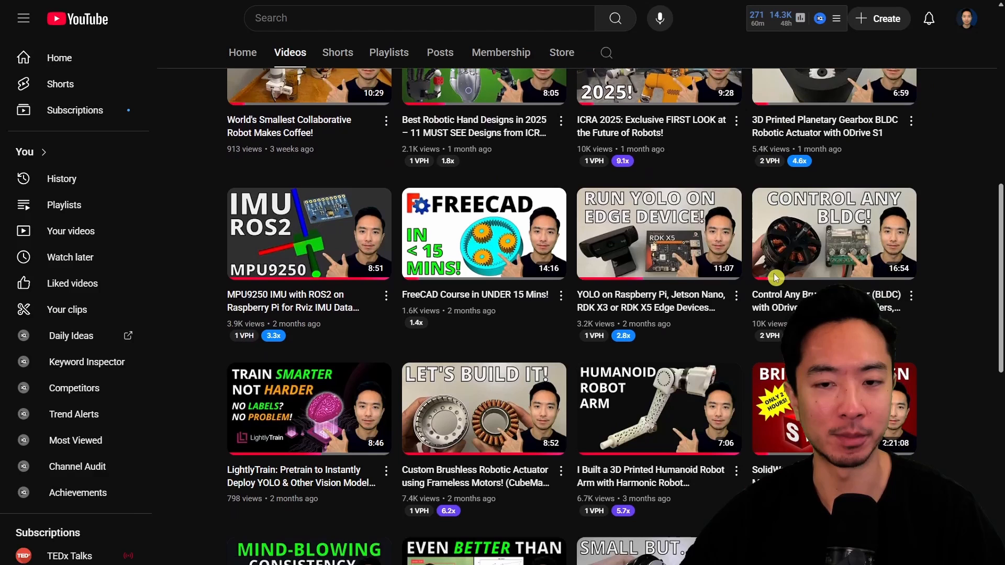
{"action": "scroll", "scroll_direction": "down", "scroll_amount": 3}
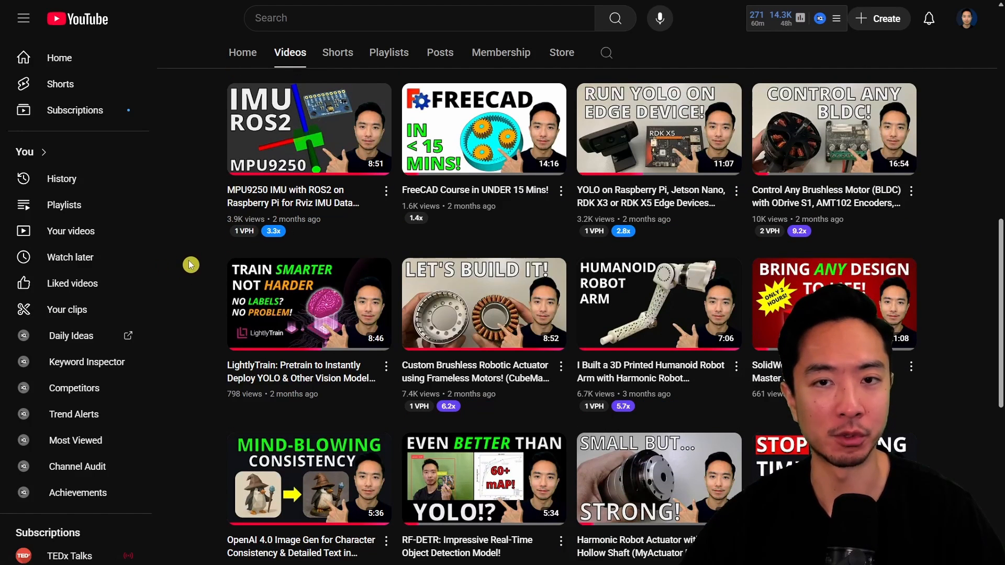
{"action": "scroll", "scroll_direction": "down", "scroll_amount": 3}
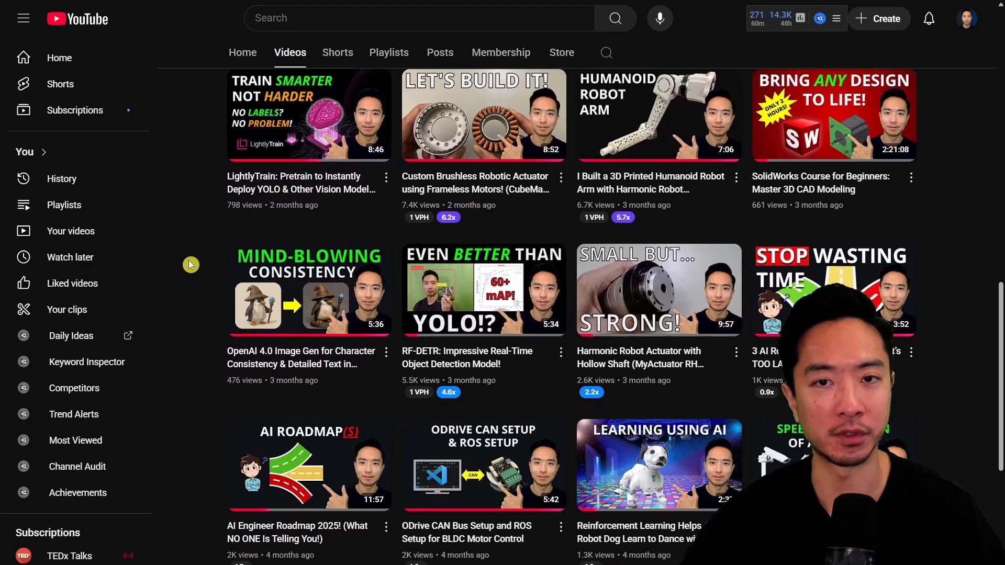
{"action": "scroll", "scroll_direction": "down", "scroll_amount": 3}
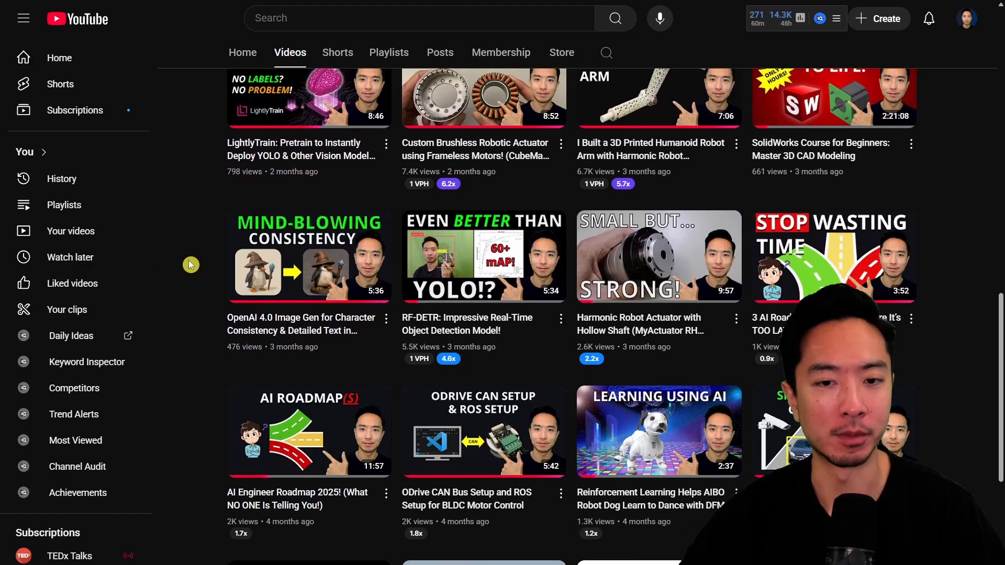
{"action": "scroll", "scroll_direction": "down", "scroll_amount": 3}
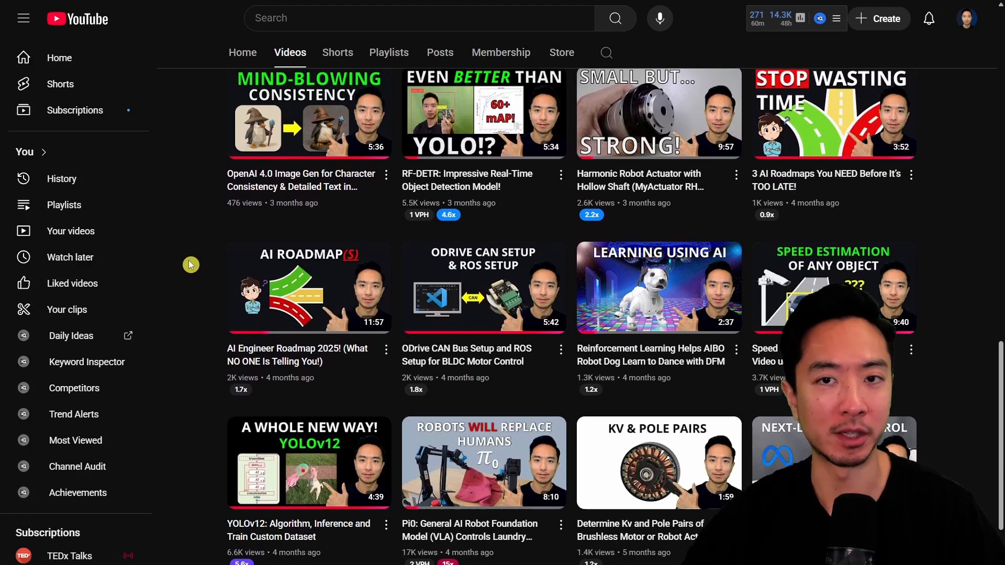
{"action": "scroll", "scroll_direction": "down", "scroll_amount": 3}
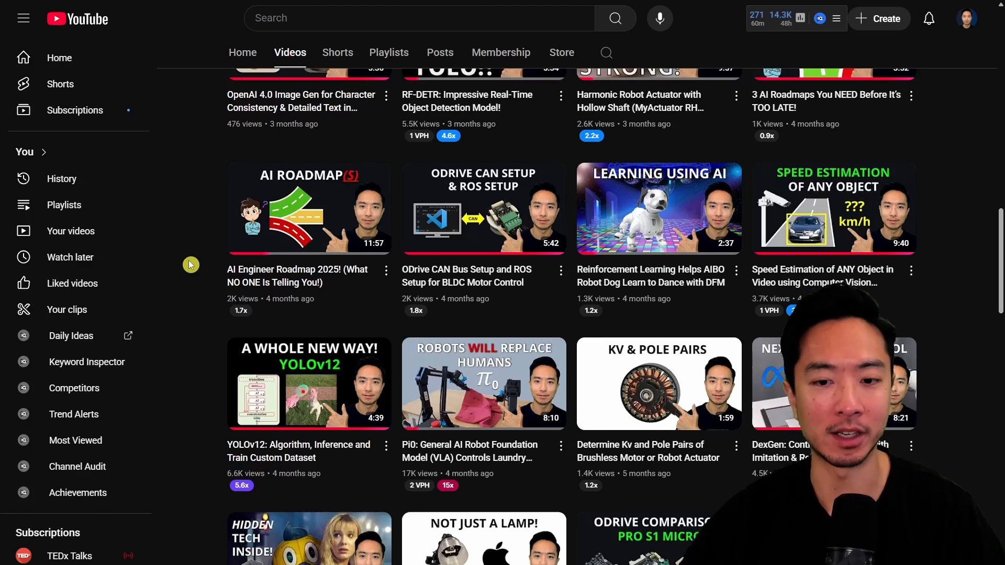
{"action": "scroll", "scroll_direction": "down", "scroll_amount": 3}
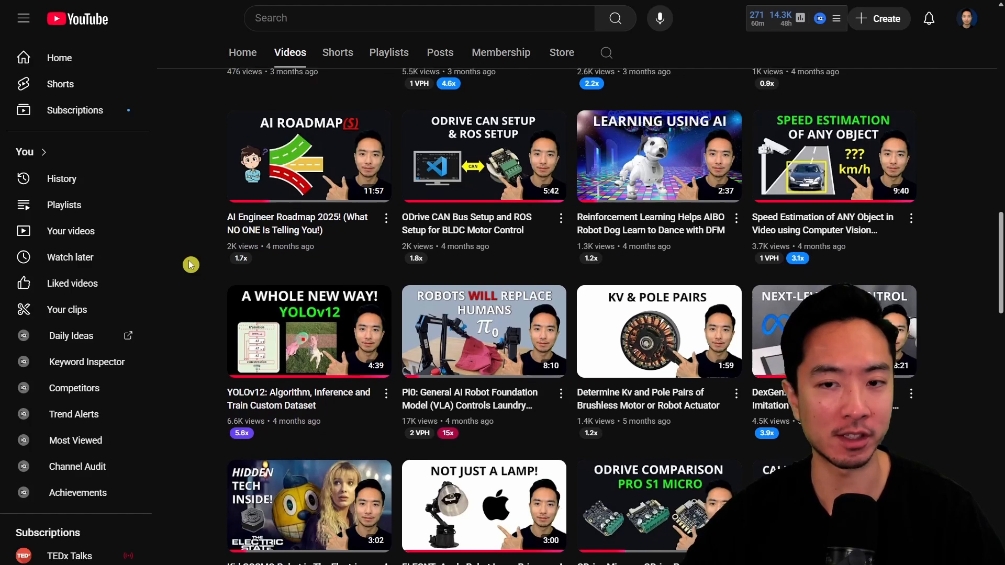
{"action": "scroll", "scroll_direction": "down", "scroll_amount": 3}
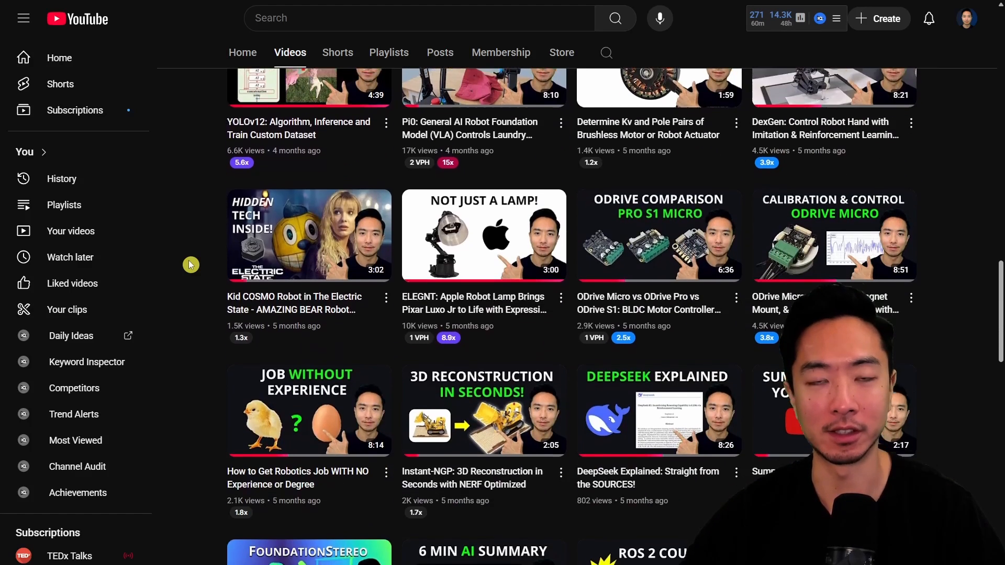
{"action": "scroll", "scroll_direction": "down", "scroll_amount": 3}
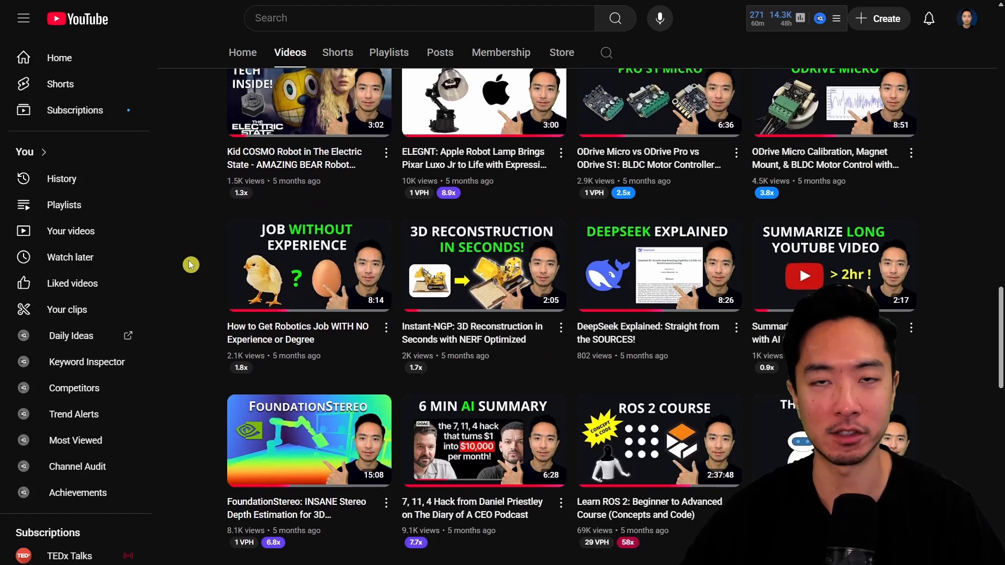
{"action": "scroll", "scroll_direction": "down", "scroll_amount": 3}
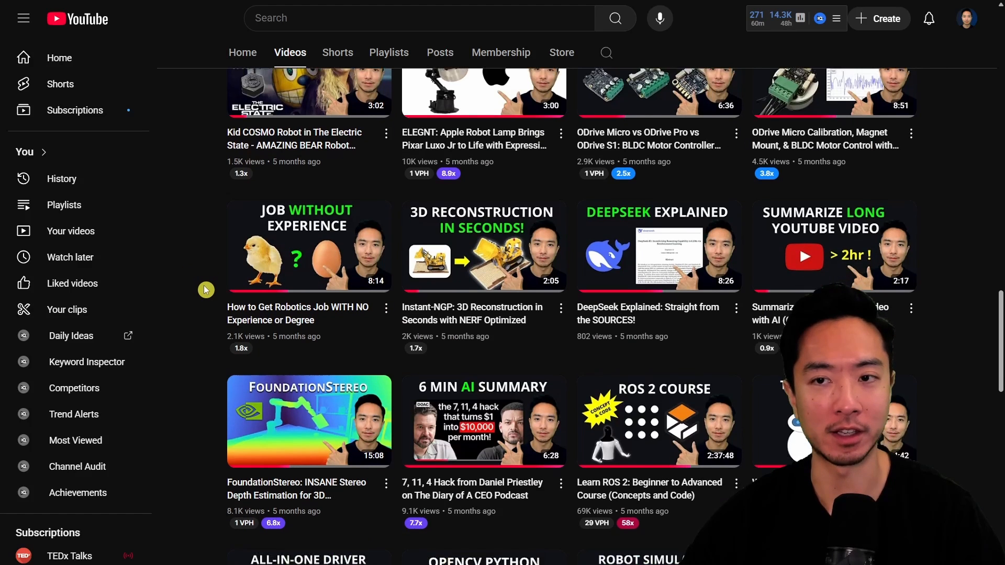
{"action": "scroll", "scroll_direction": "down", "scroll_amount": 3}
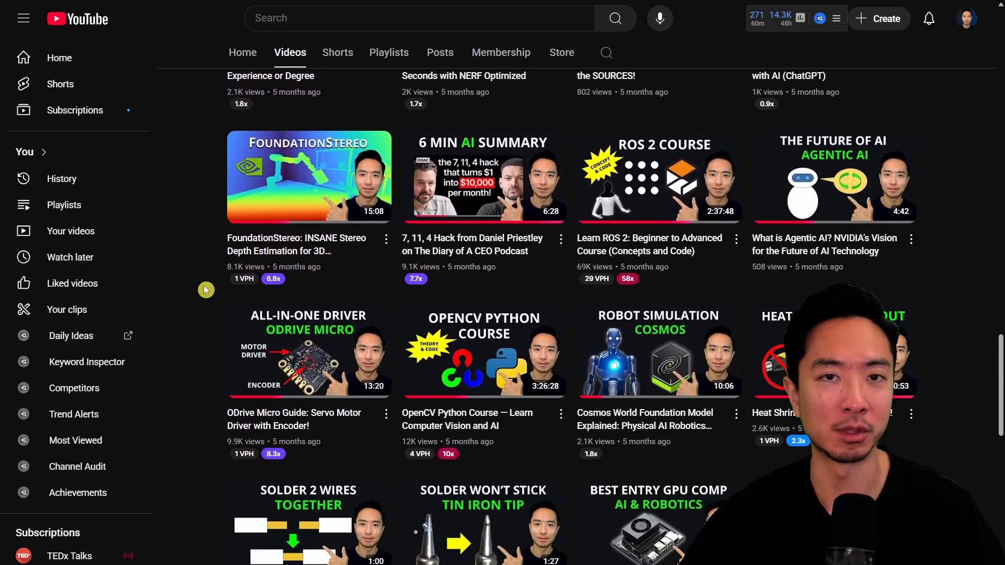